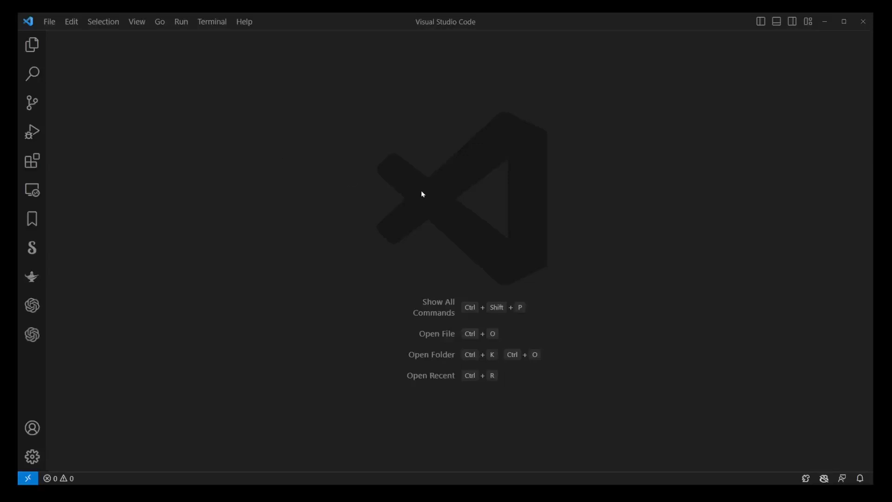
mouse_move(484, 177)
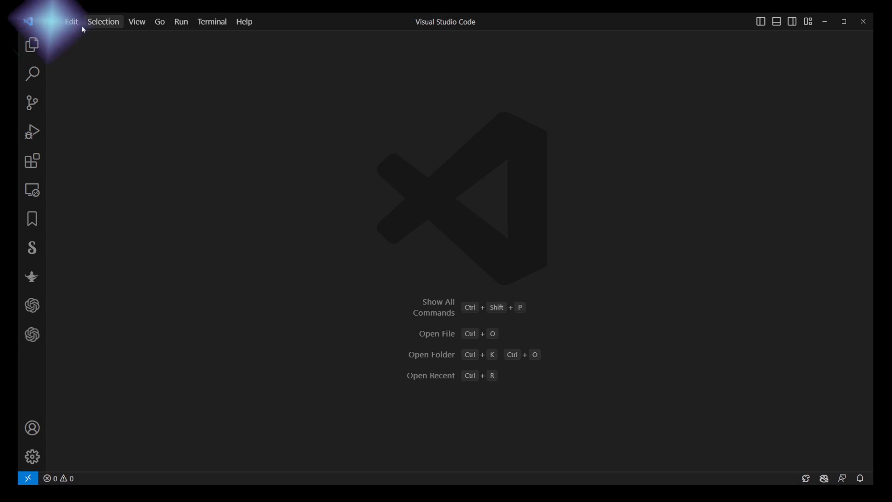
Step: Open the html folder under projects as the workspace, showing 1div.html in the editor
left_click(48, 22)
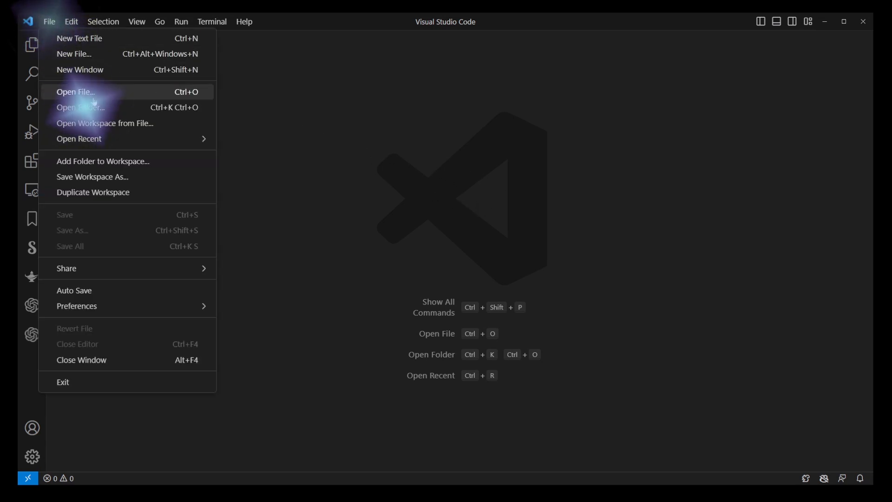
left_click(82, 108)
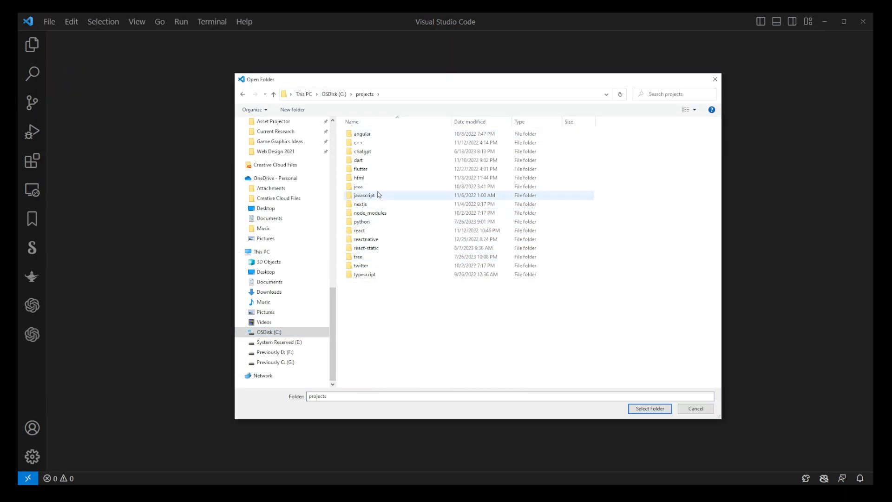
left_click(361, 177)
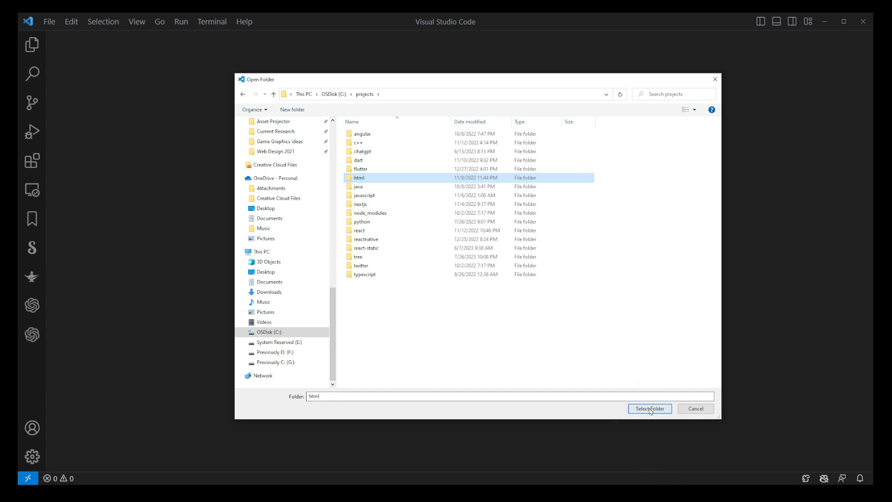
left_click(650, 409)
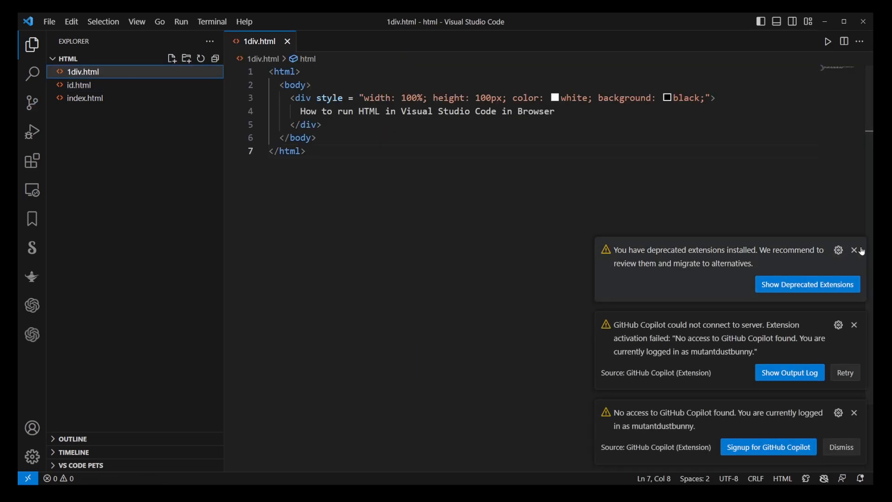
Step: Dismiss the deprecated extensions warning and open id.html from the Explorer
left_click(853, 251)
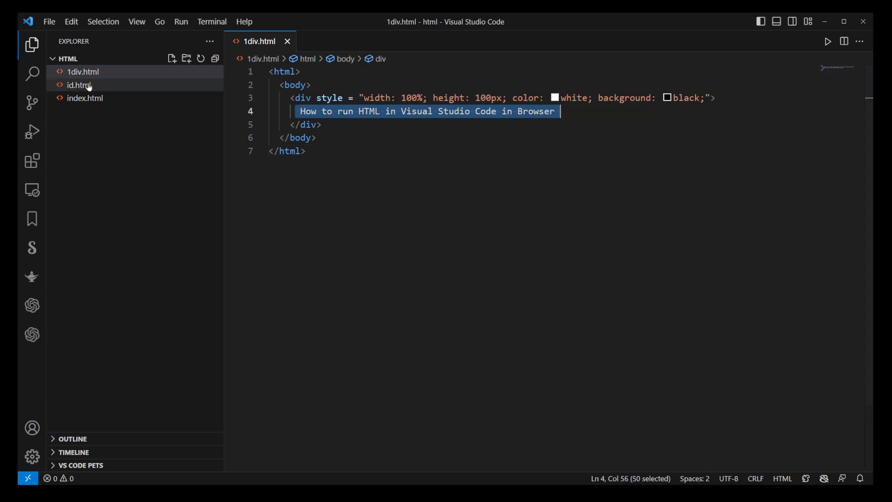
left_click(84, 99)
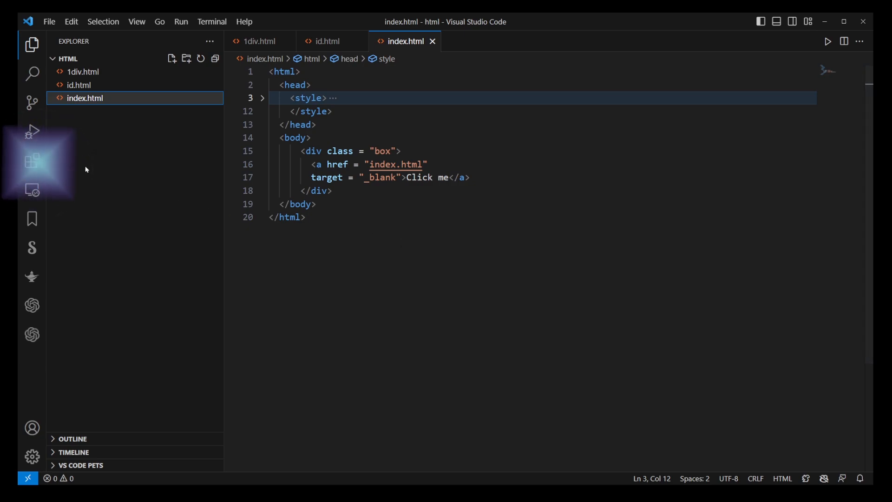
Step: Set the open in browser extension's default browser to Firefox, then return to 1div.html
left_click(31, 173)
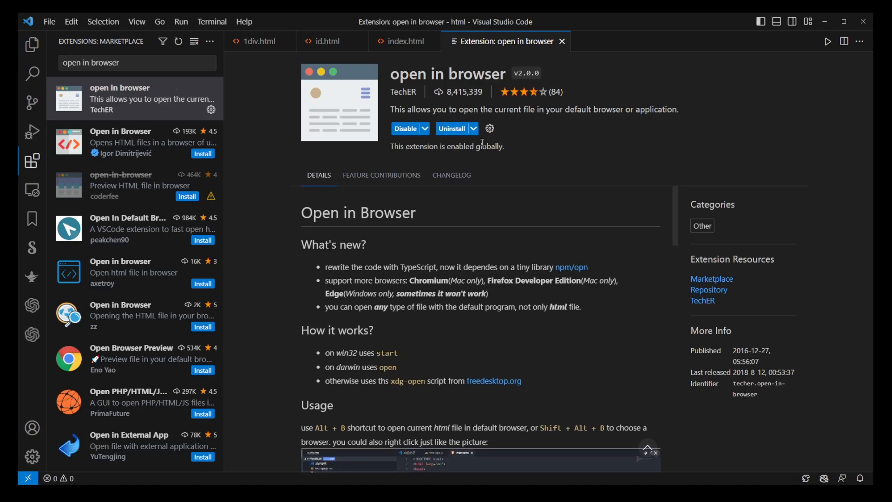
left_click(489, 129)
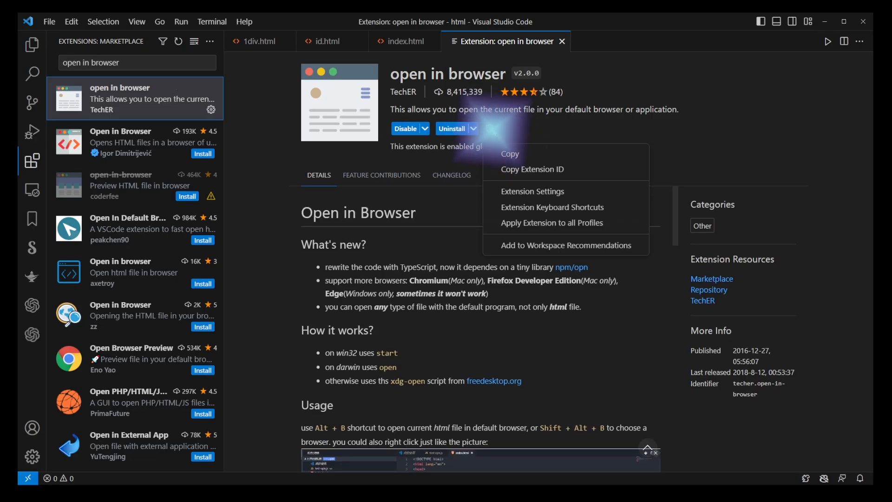
mouse_move(526, 177)
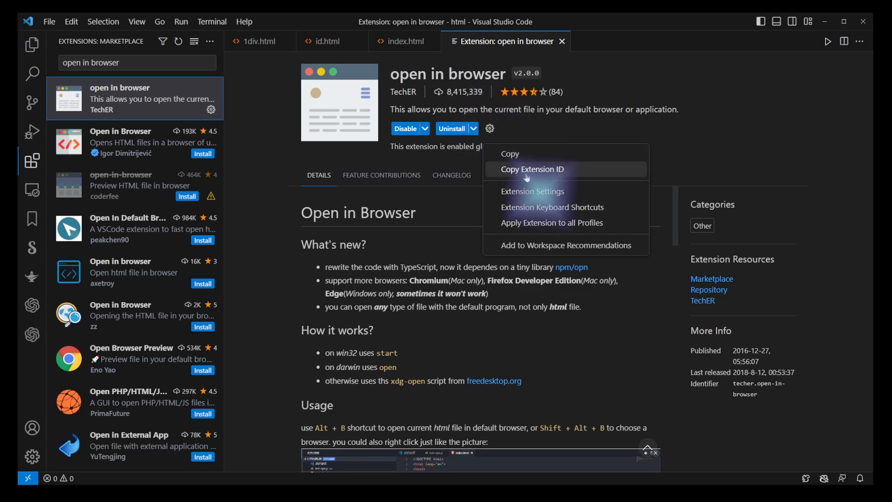
left_click(533, 192)
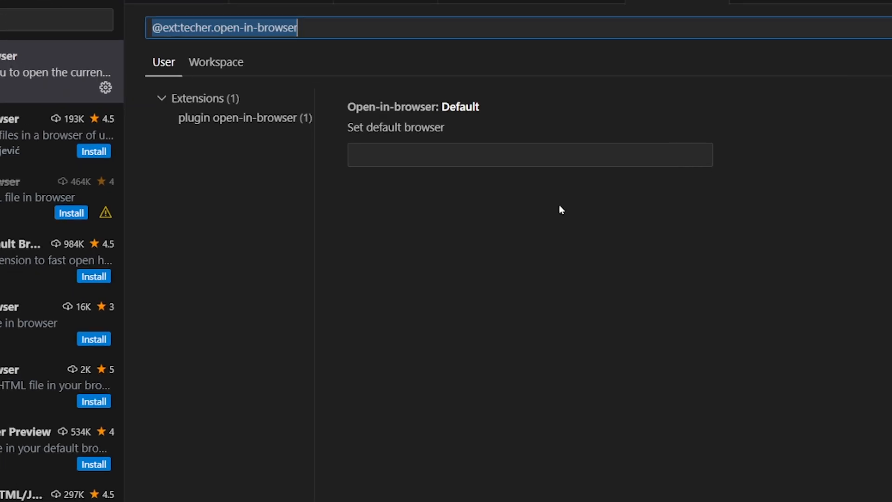
type("Firefox")
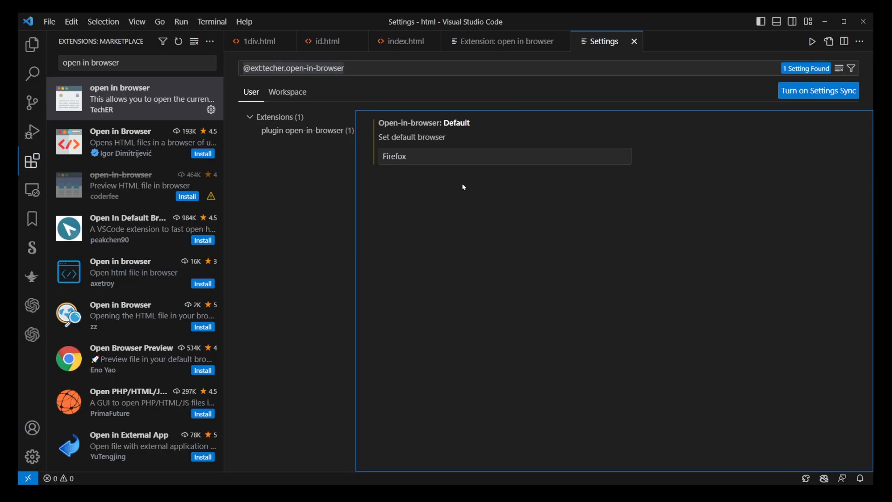
mouse_move(413, 86)
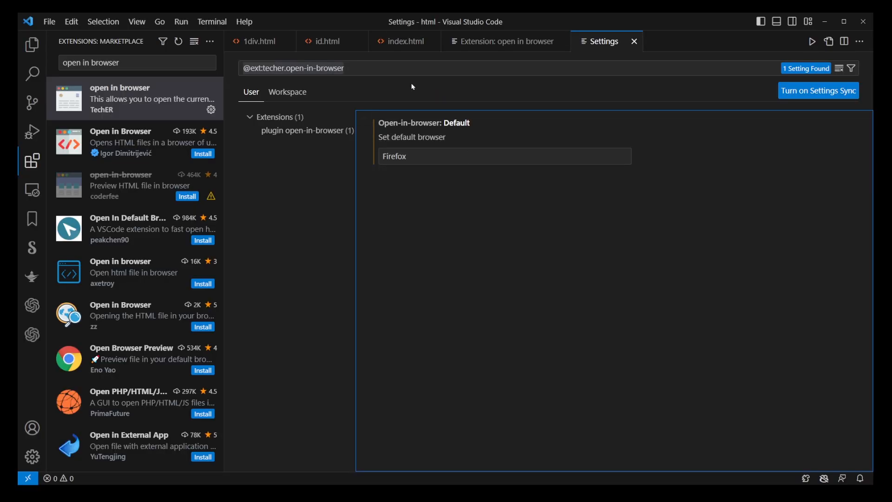
left_click(259, 40)
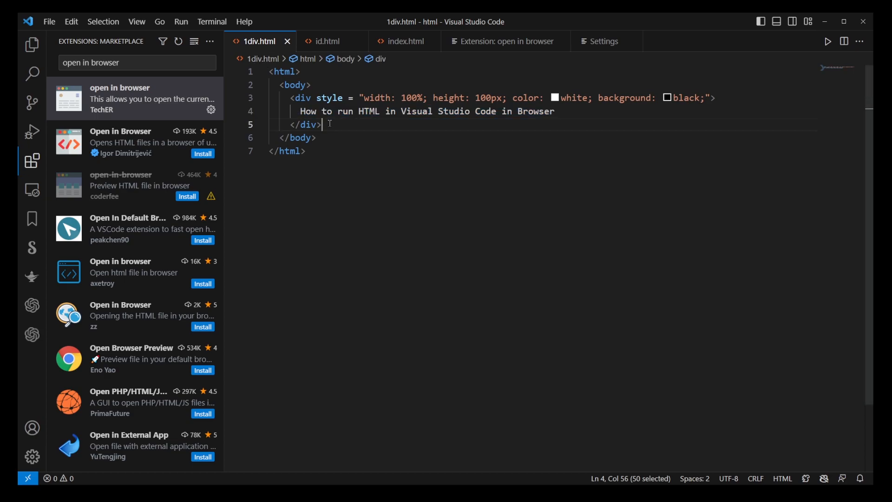
Step: Launch 1div.html in Firefox via Open In Default Browser from the editor menu
right_click(323, 125)
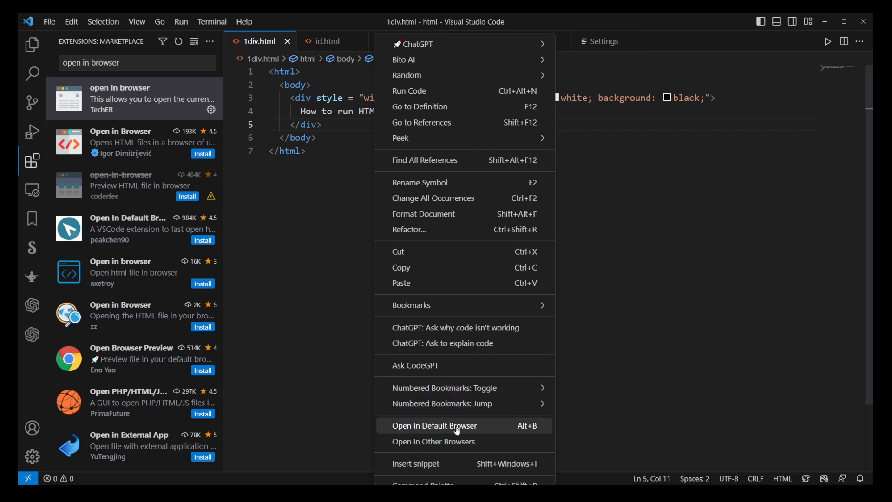
mouse_move(423, 432)
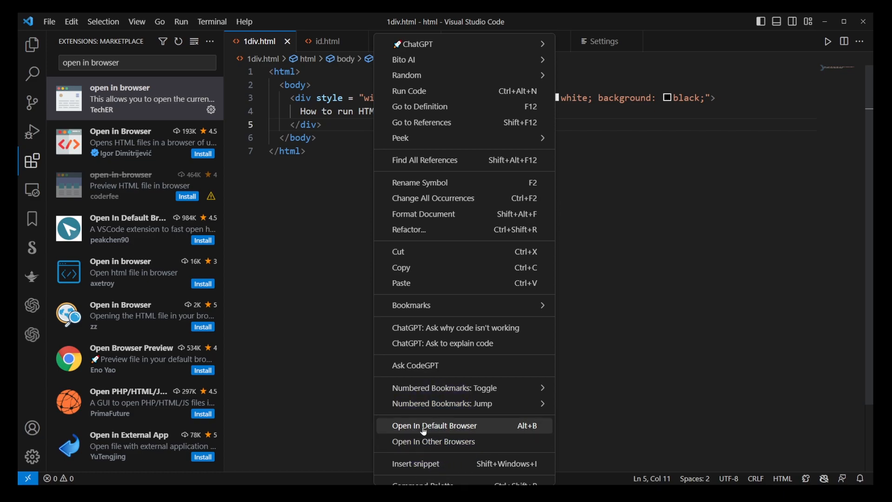
left_click(434, 426)
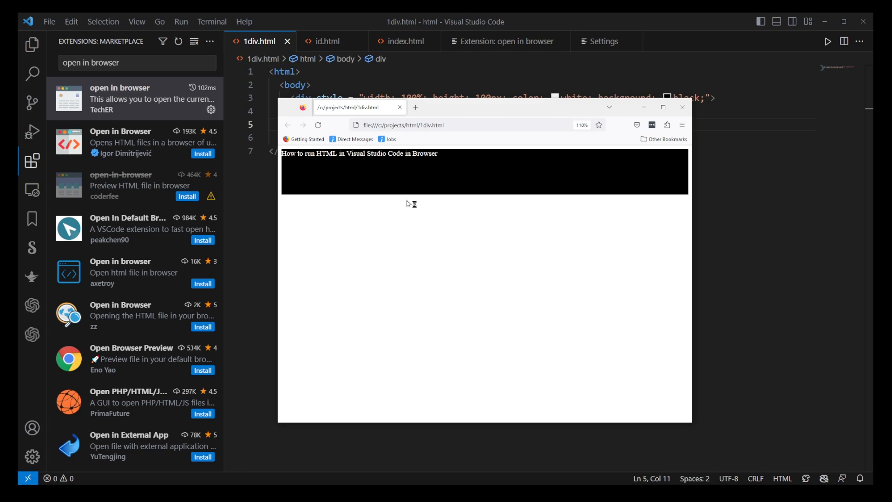
Step: Zoom the rendered 1div.html page in Firefox, then close the browser window
key("ctrl++")
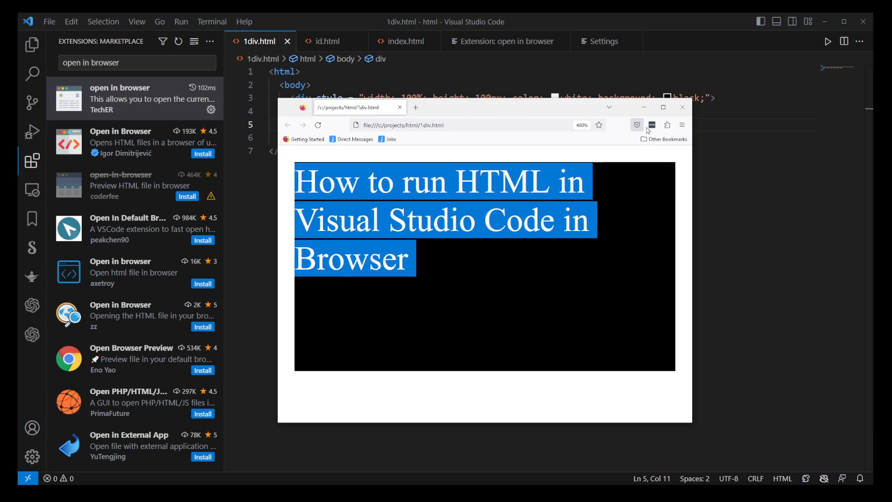
mouse_move(684, 110)
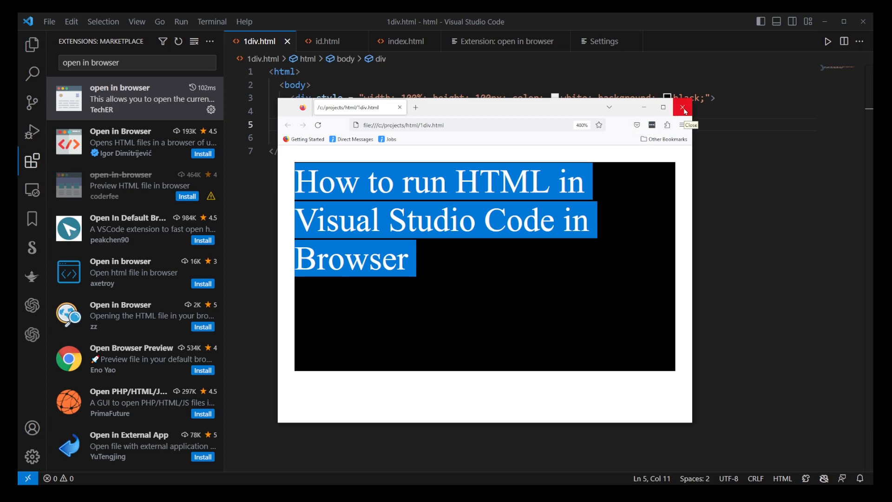
left_click(682, 108)
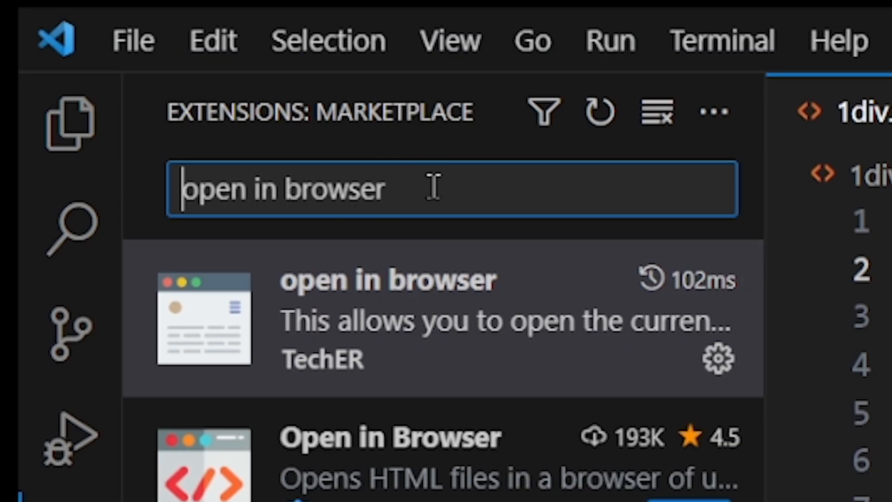
Step: Search Extensions for 'live server' and enable the Live Server extension
type("live server")
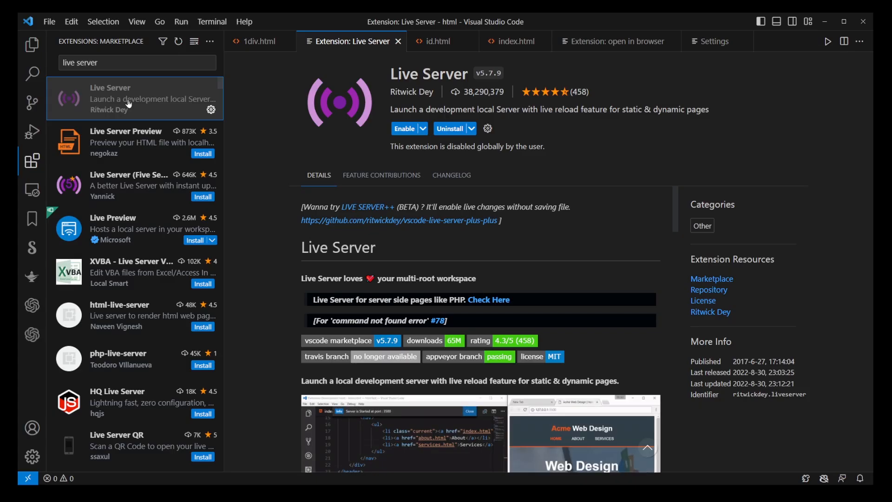
mouse_move(449, 130)
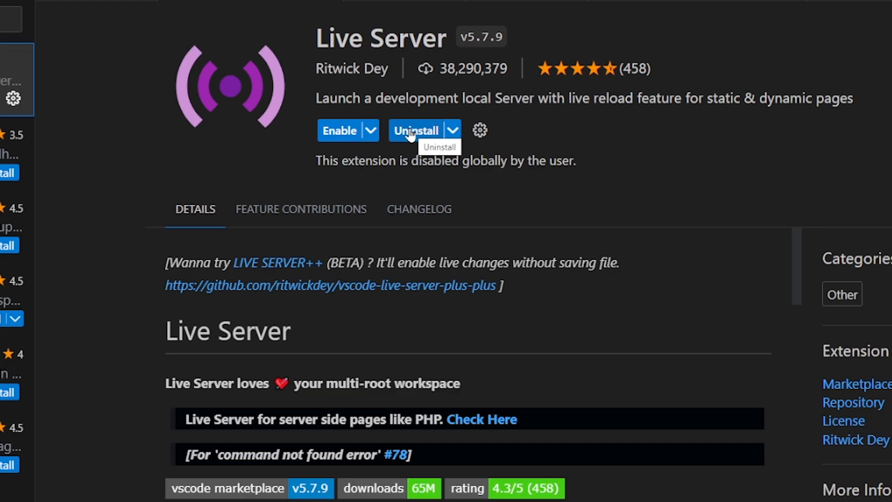
left_click(480, 130)
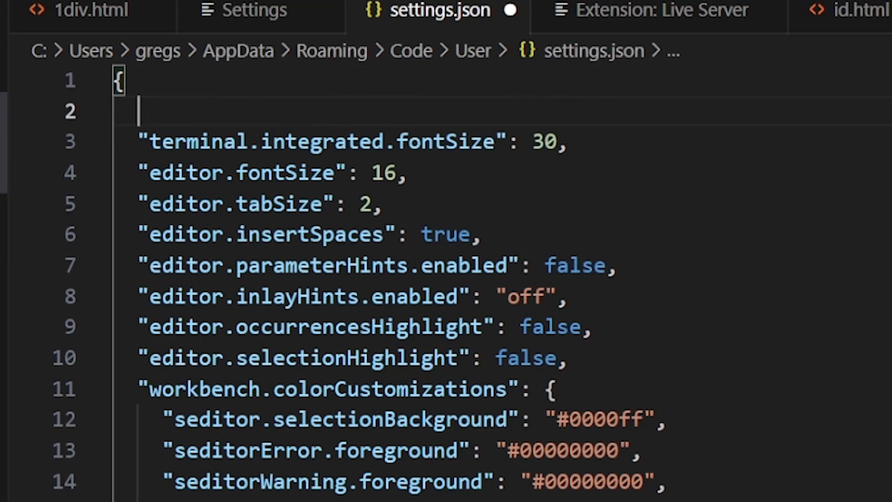
Step: Add "liveServer.settings.AdvanceCustomBrowserCmdLine": "Chrome" to settings.json
type("\"liveServer.settings.AdvanceCusto\"")
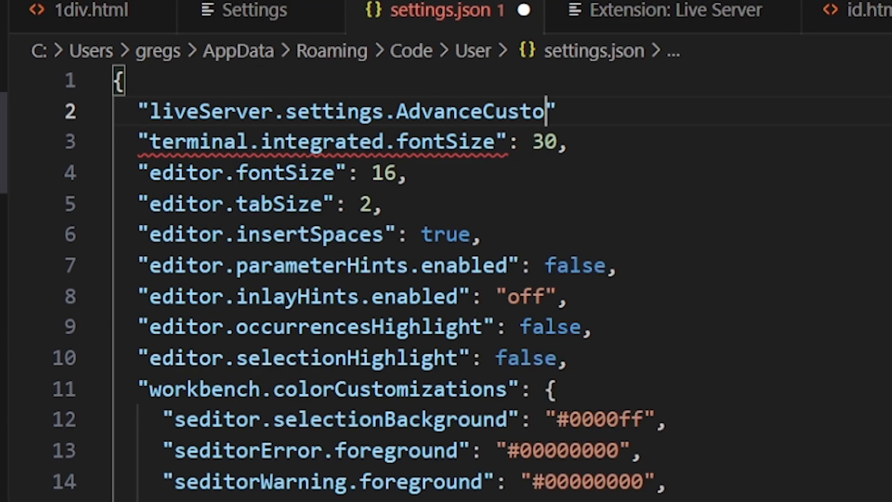
type("mBrowserCmdLine\": \"Chrome")
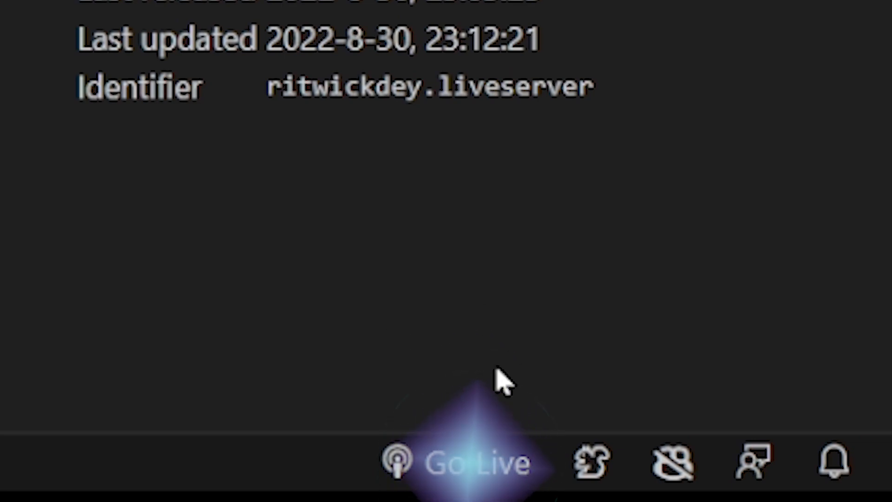
Step: Go Live to serve the project at 127.0.0.1:5500 in Chrome
left_click(468, 468)
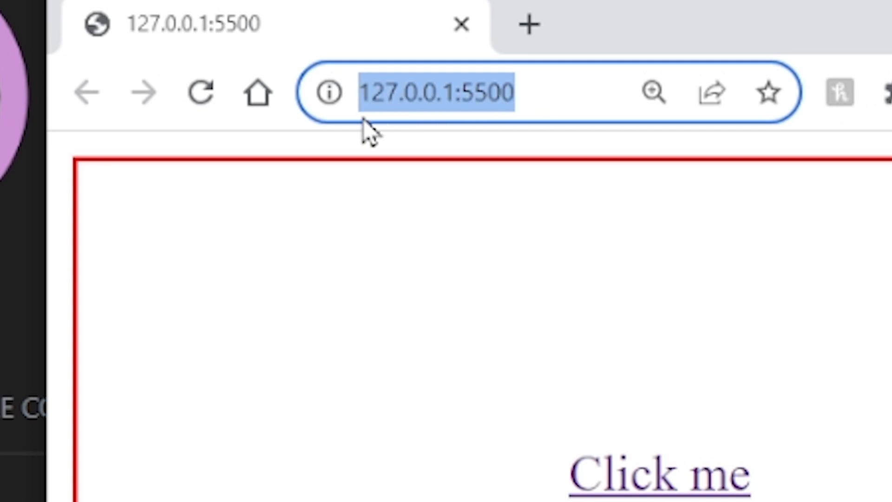
mouse_move(422, 119)
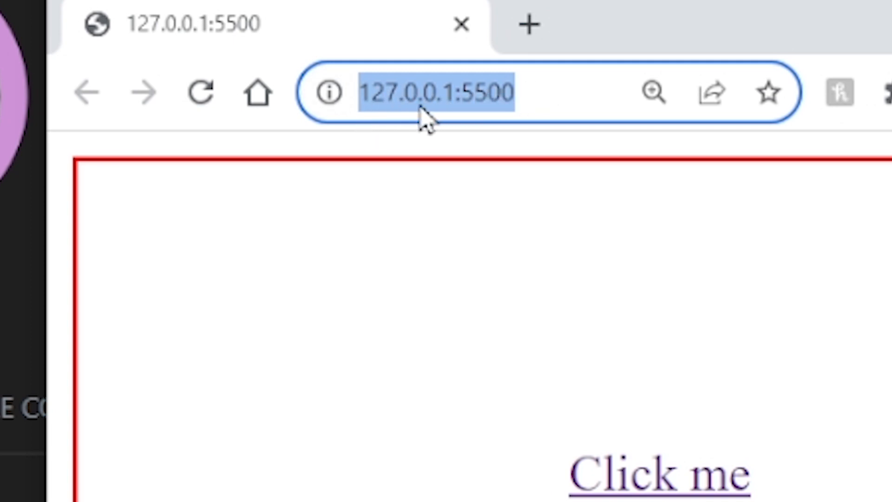
mouse_move(461, 107)
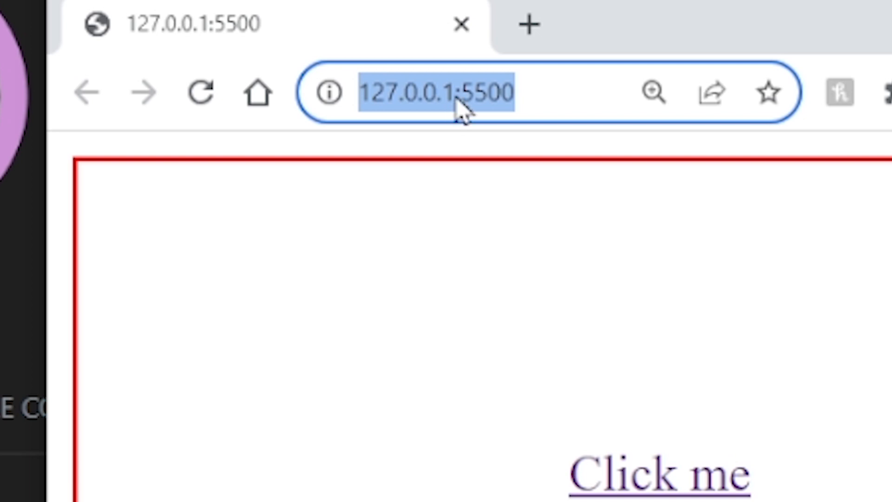
mouse_move(652, 496)
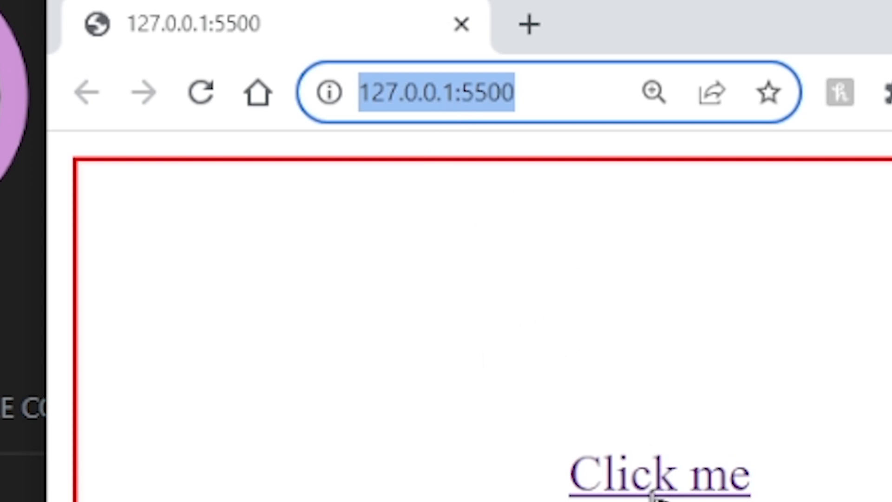